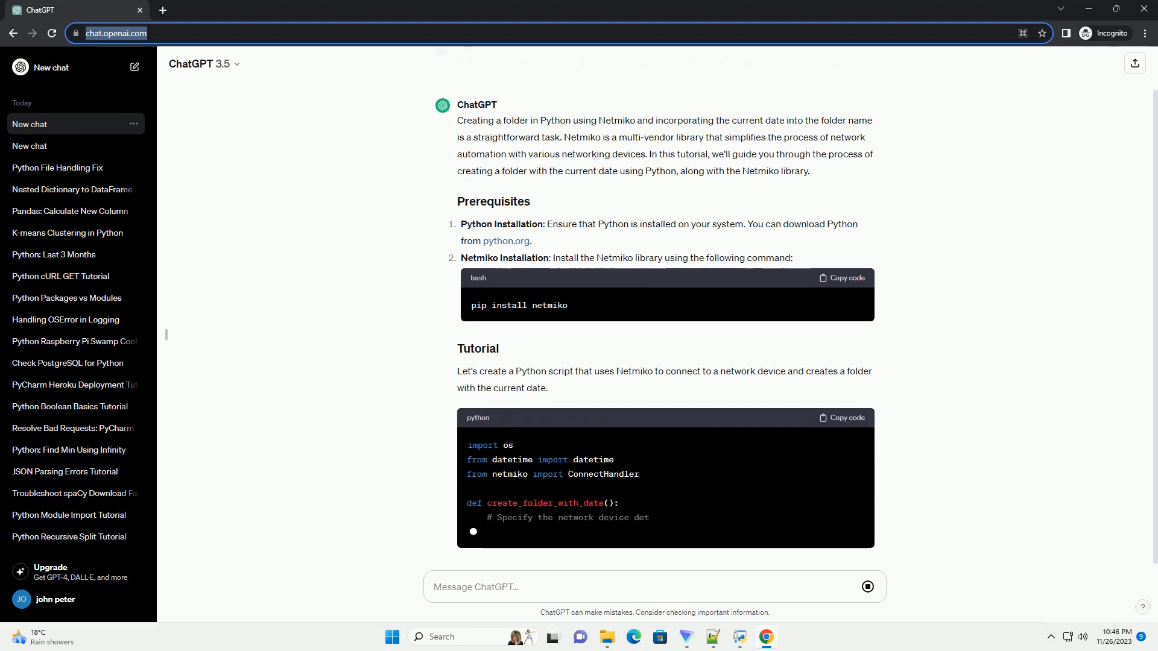
scroll(down, 3)
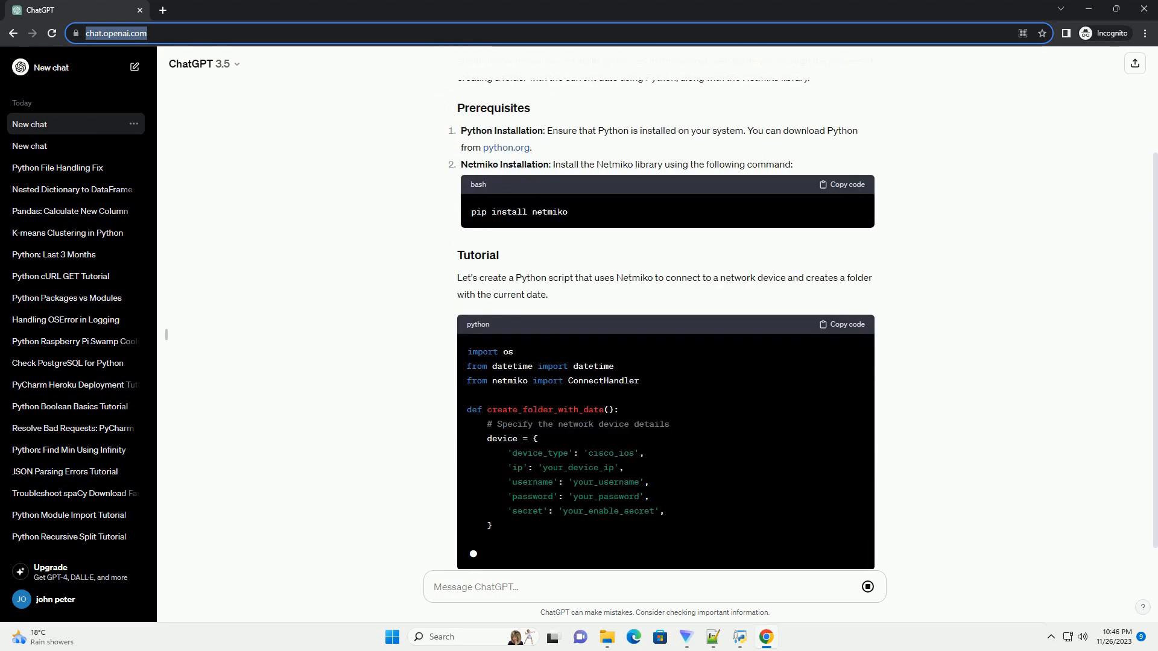
scroll(down, 3)
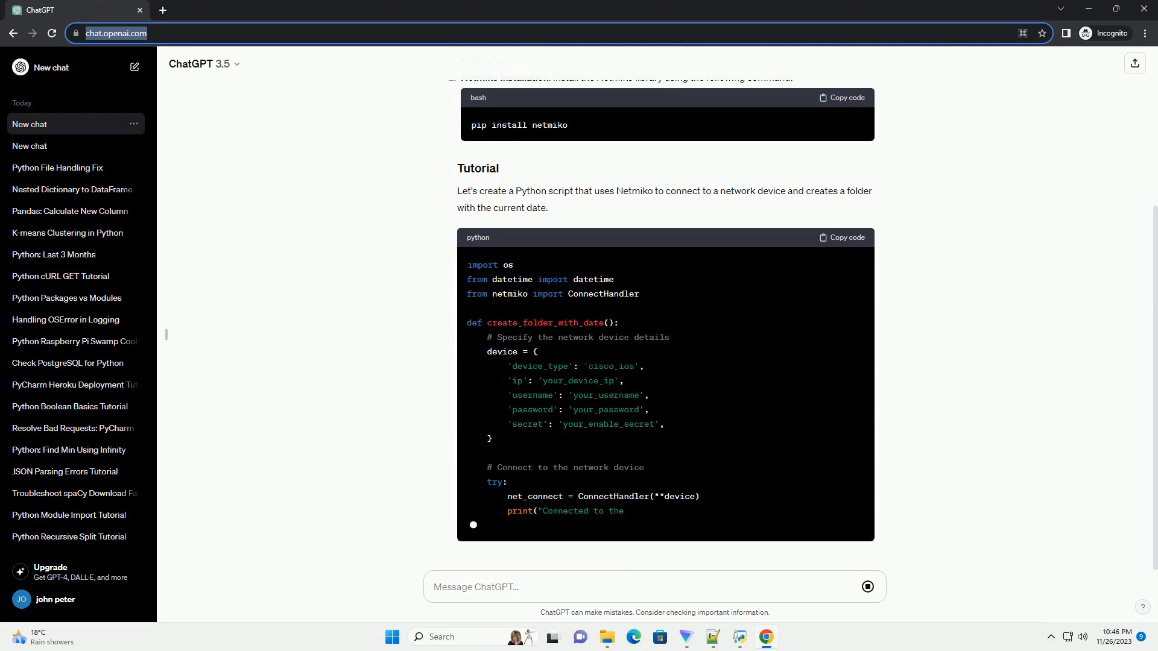
scroll(down, 3)
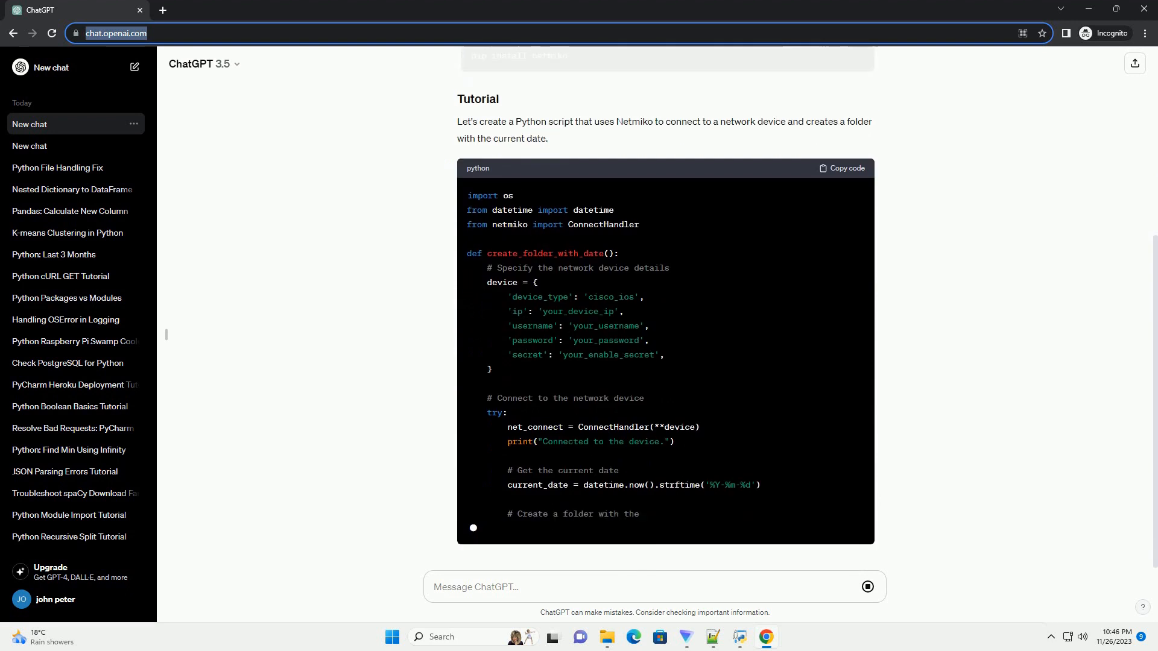
scroll(down, 3)
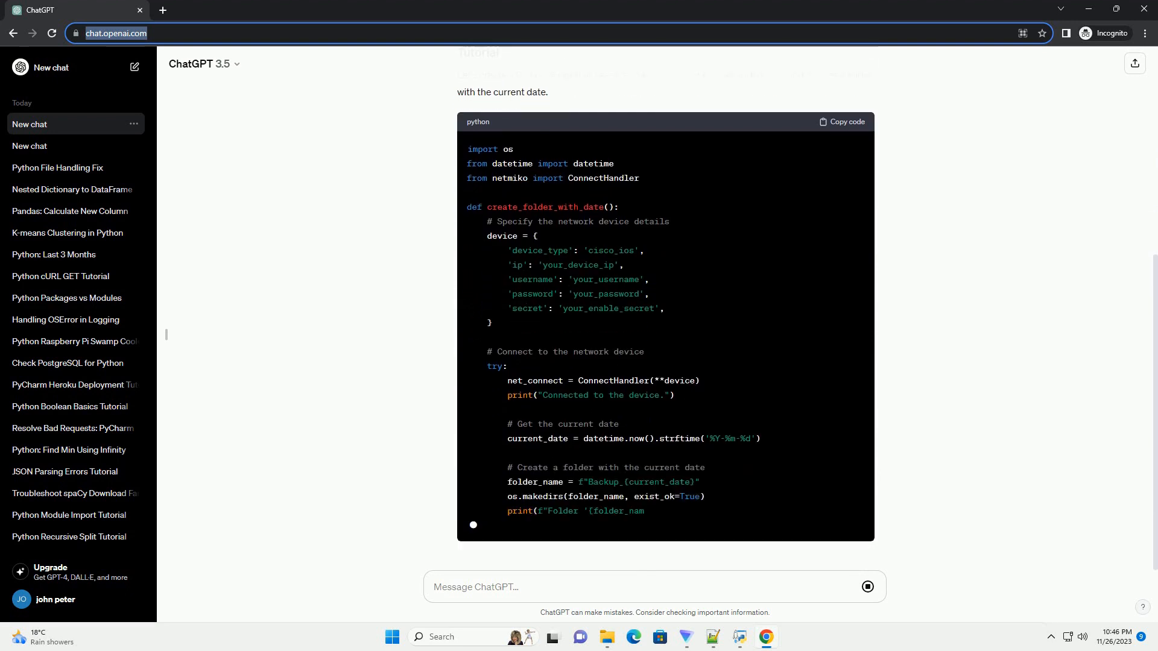
scroll(down, 3)
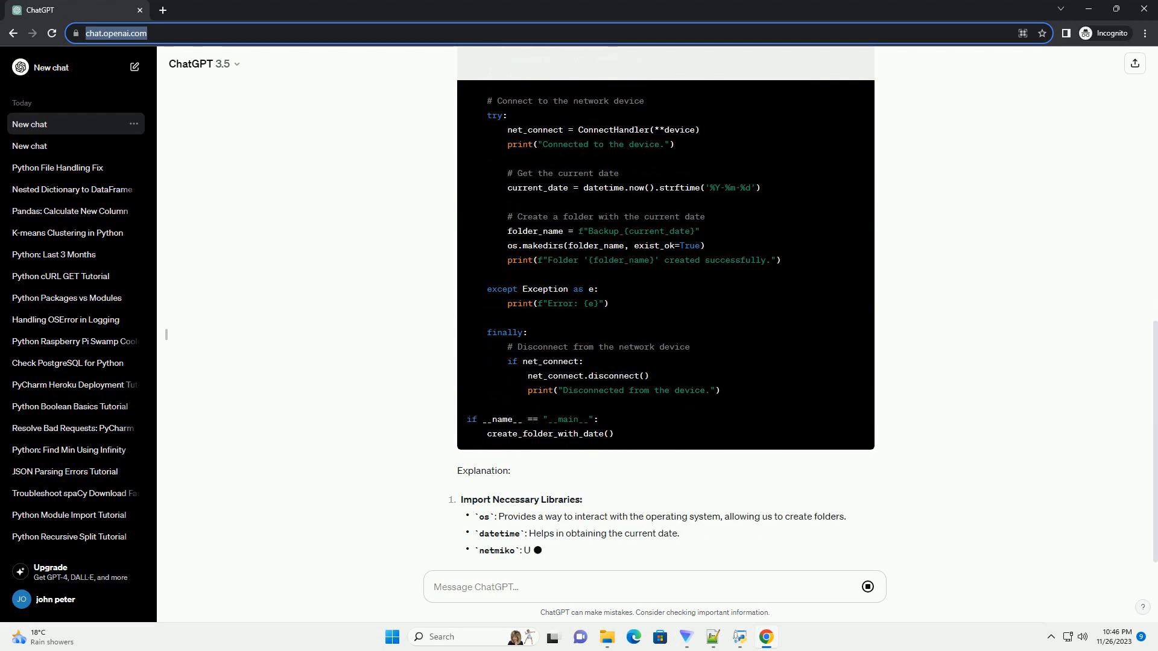
scroll(down, 3)
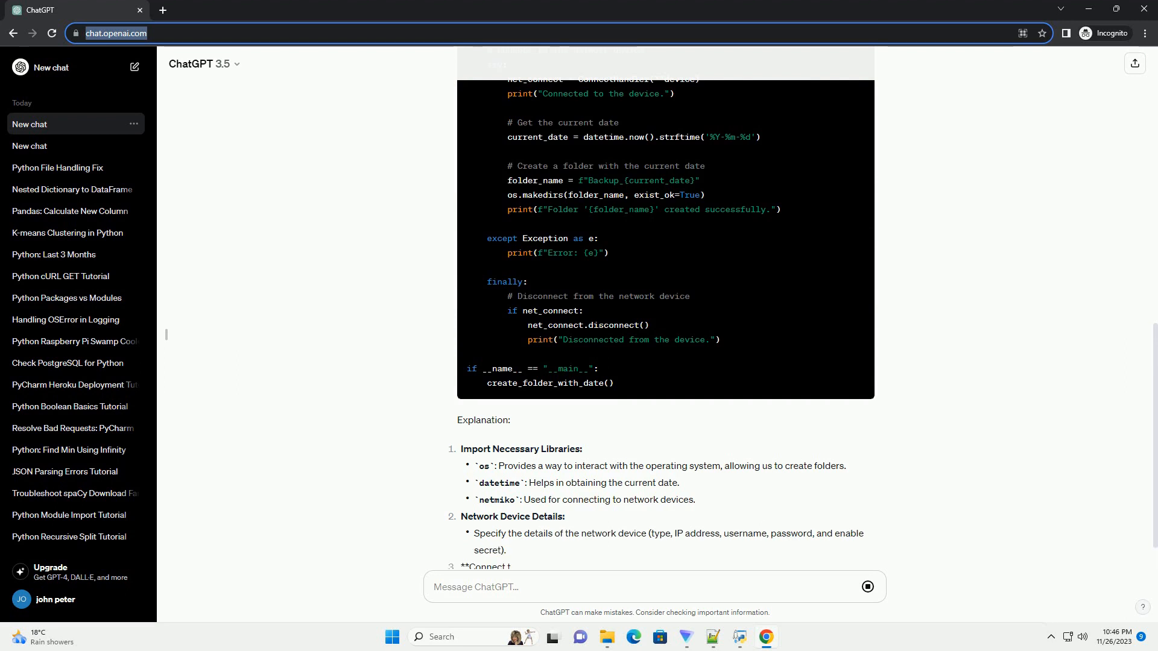
scroll(down, 3)
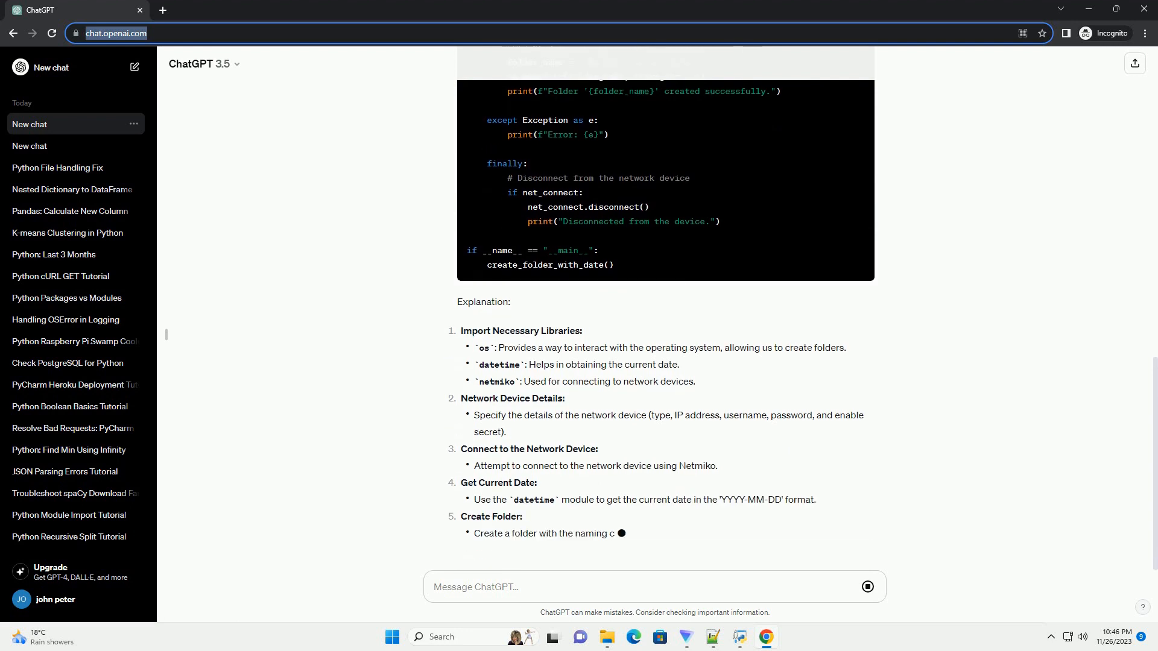
scroll(down, 3)
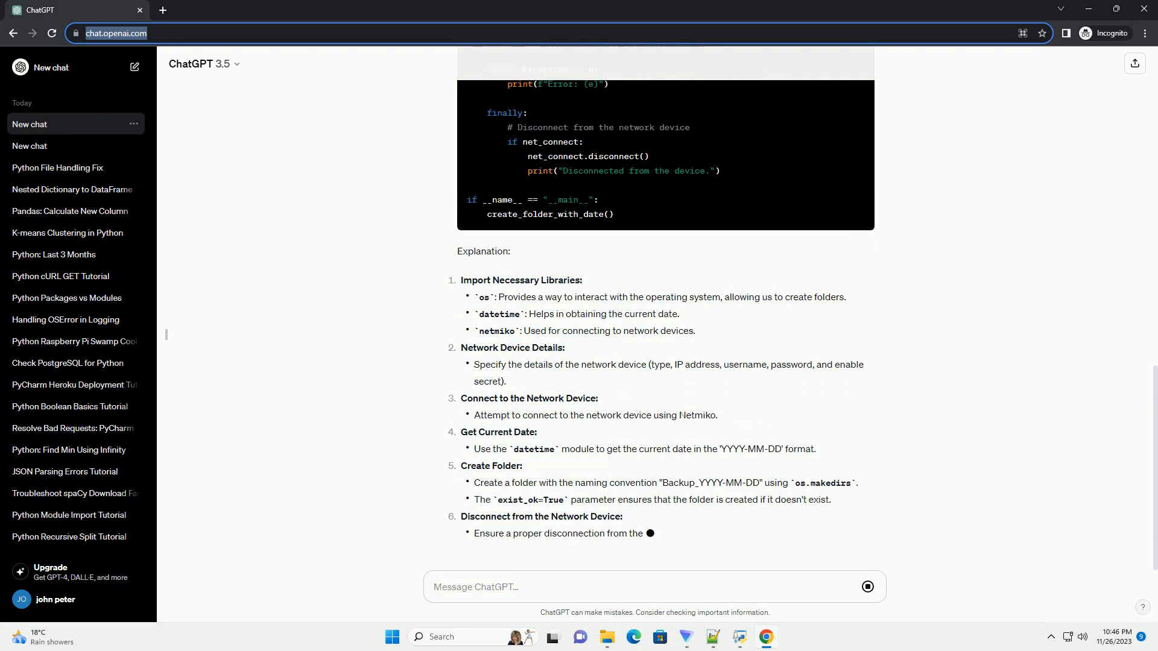
scroll(down, 3)
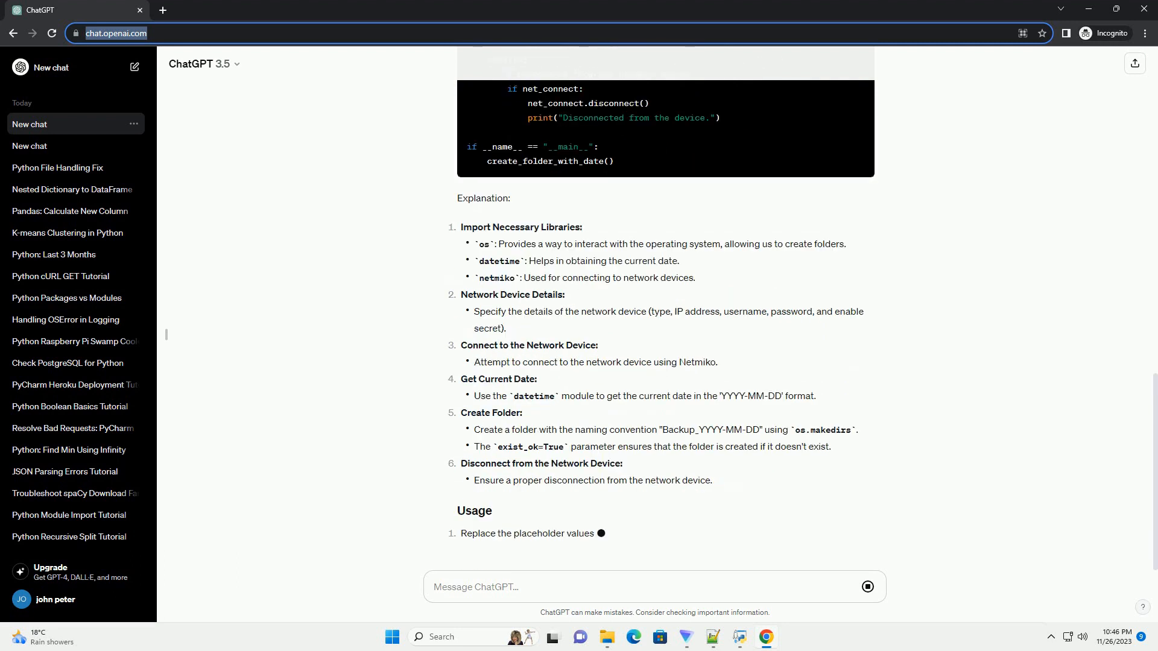
scroll(down, 3)
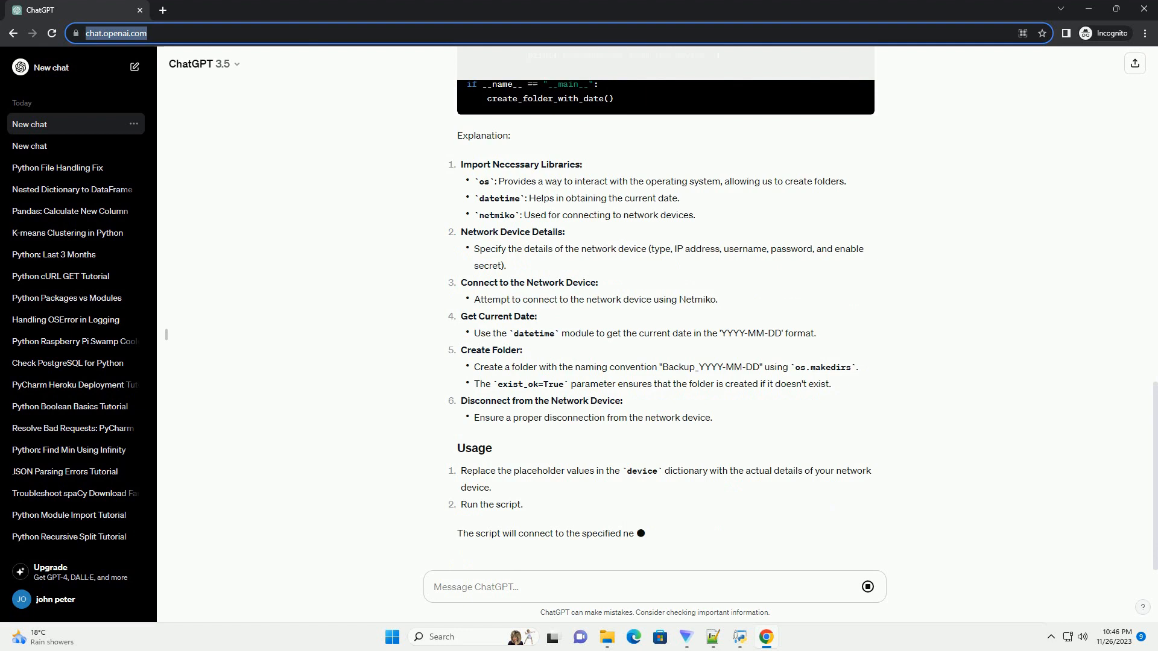
scroll(down, 3)
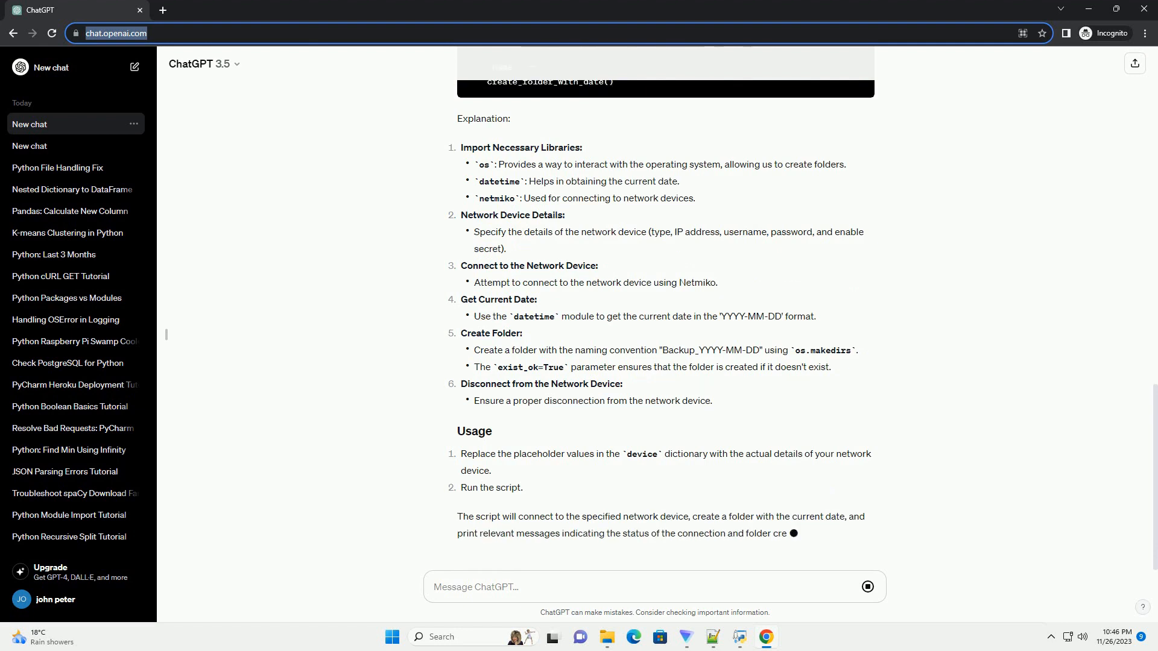